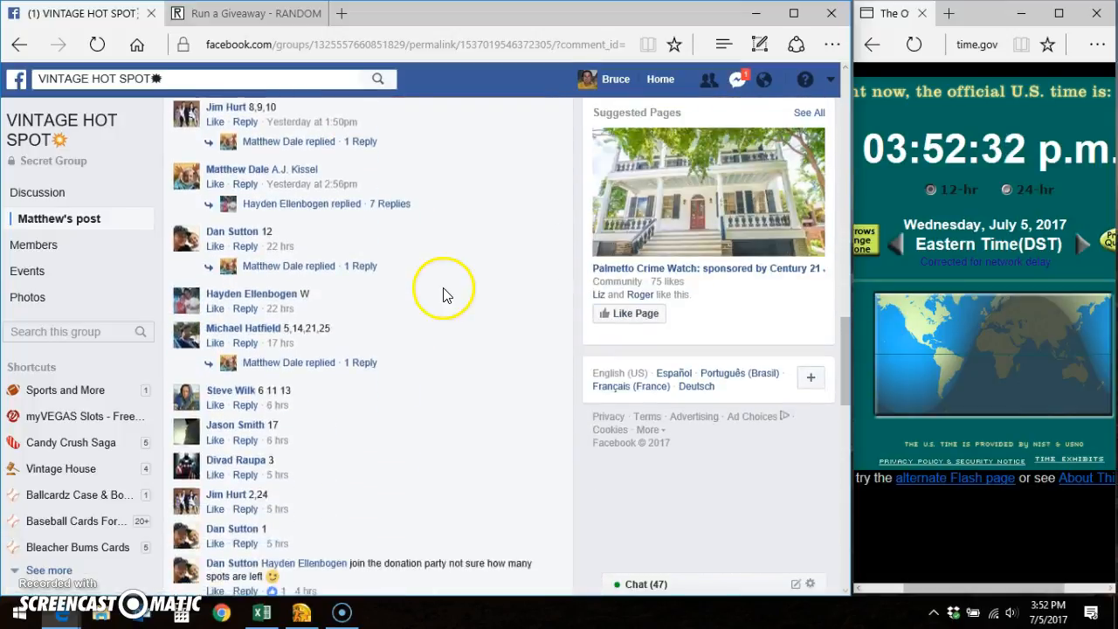
On the giveaway page, dice-roll Total Rounds to 9 for the 25 entries and begin the giveaway
{"action": "scroll", "scroll_direction": "down", "scroll_amount": 3}
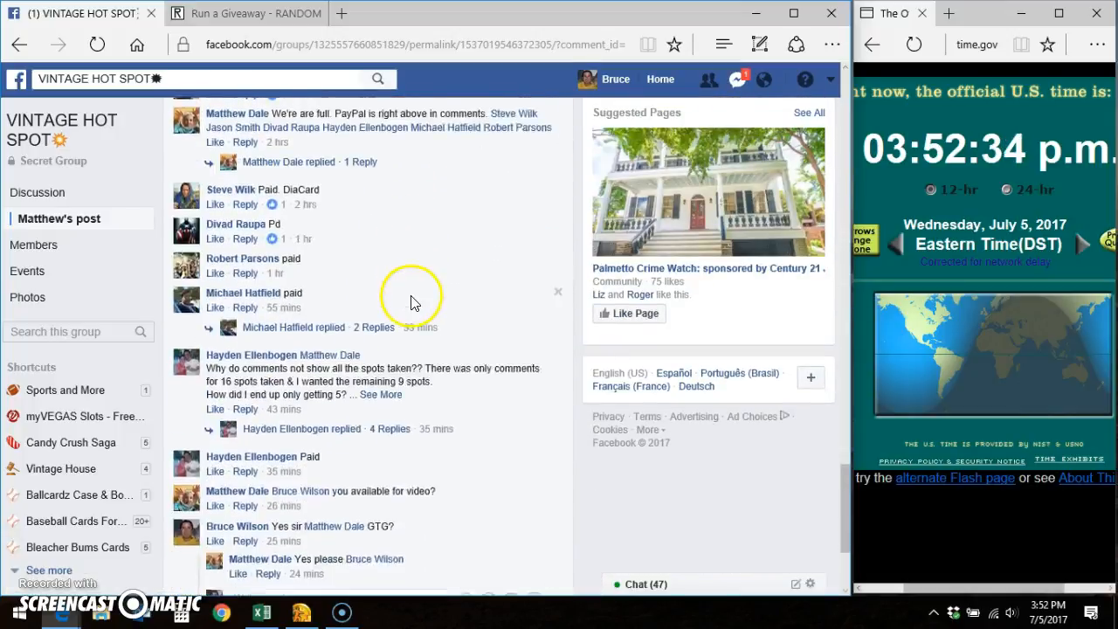
{"action": "scroll", "scroll_direction": "down", "scroll_amount": 3}
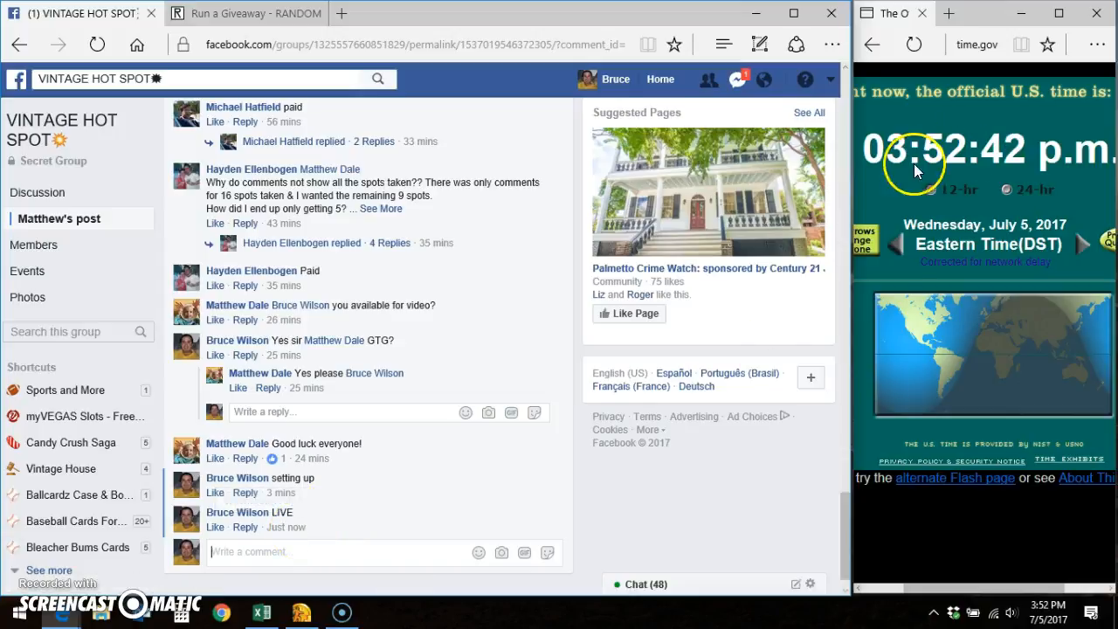
{"action": "left_click", "coordinate": [240, 13]}
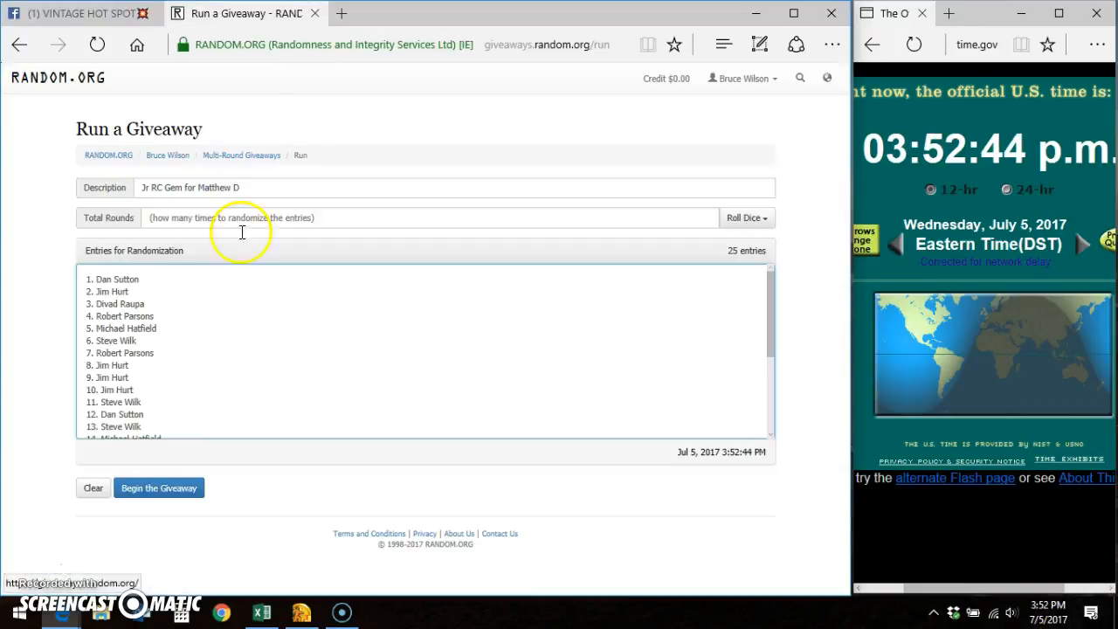
{"action": "scroll", "scroll_direction": "down", "scroll_amount": 3}
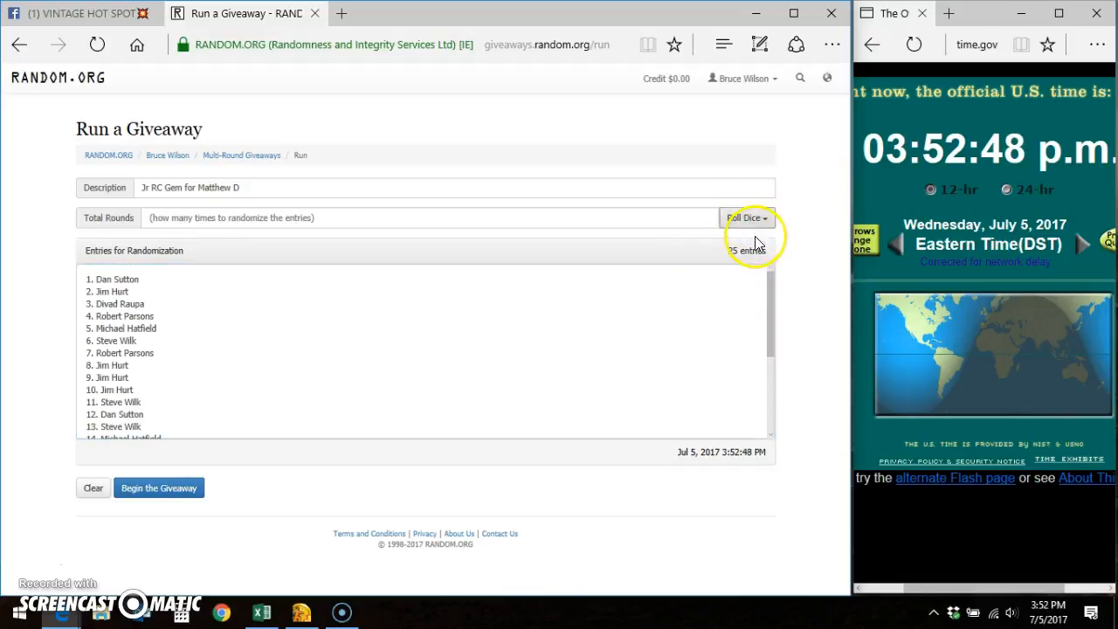
{"action": "left_click", "coordinate": [743, 218]}
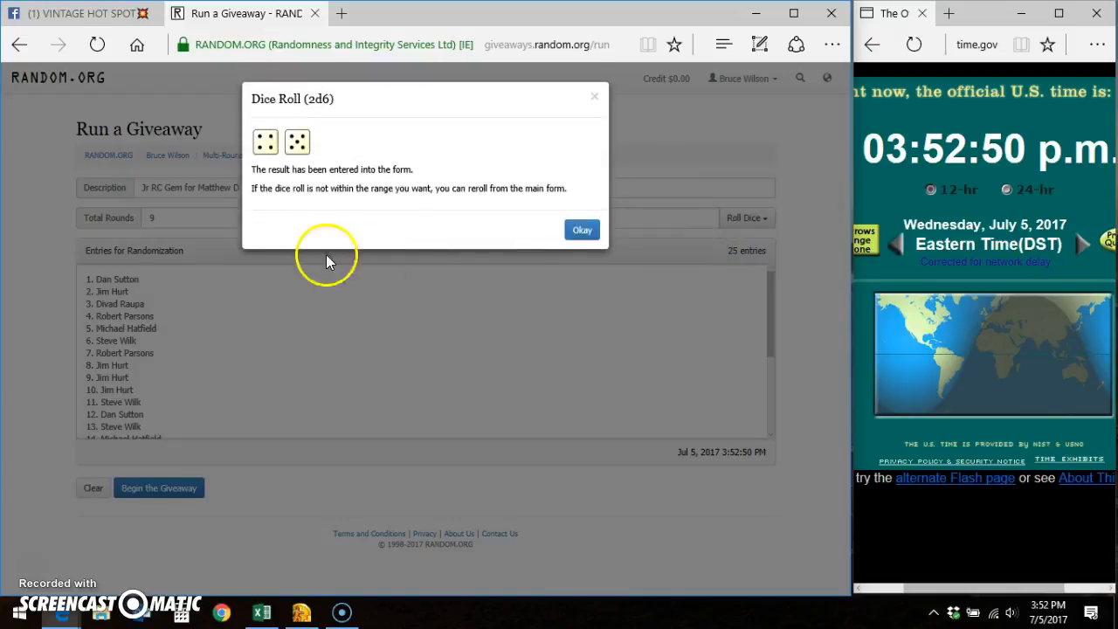
{"action": "left_click", "coordinate": [581, 230]}
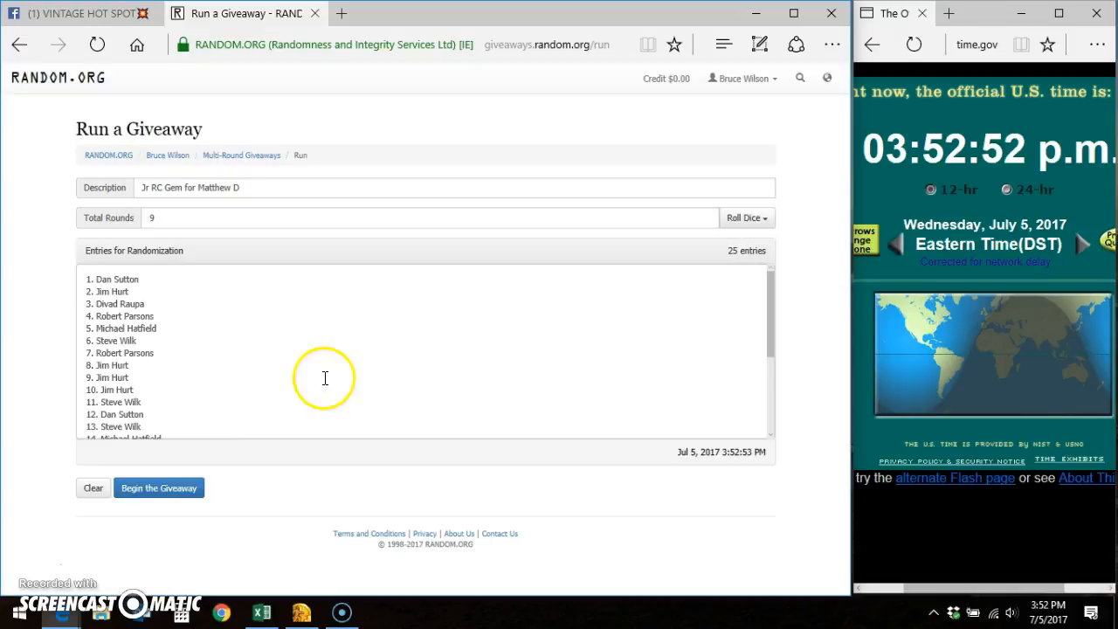
{"action": "left_click", "coordinate": [158, 487]}
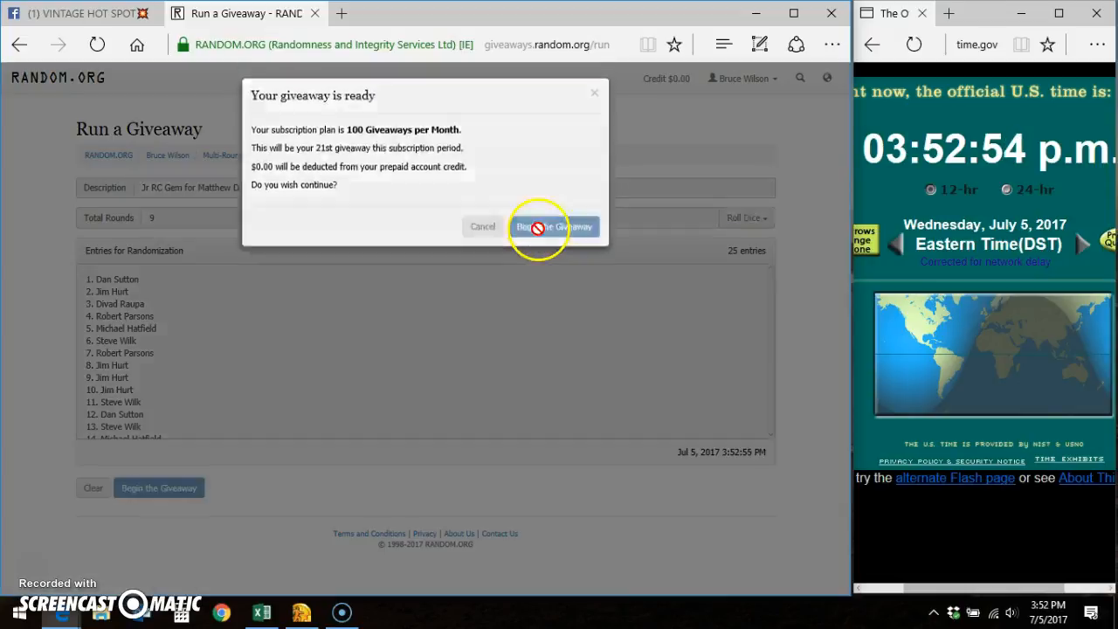
Confirm the start and shuffle the 25 entries through rounds 1 to 8
{"action": "left_click", "coordinate": [554, 226]}
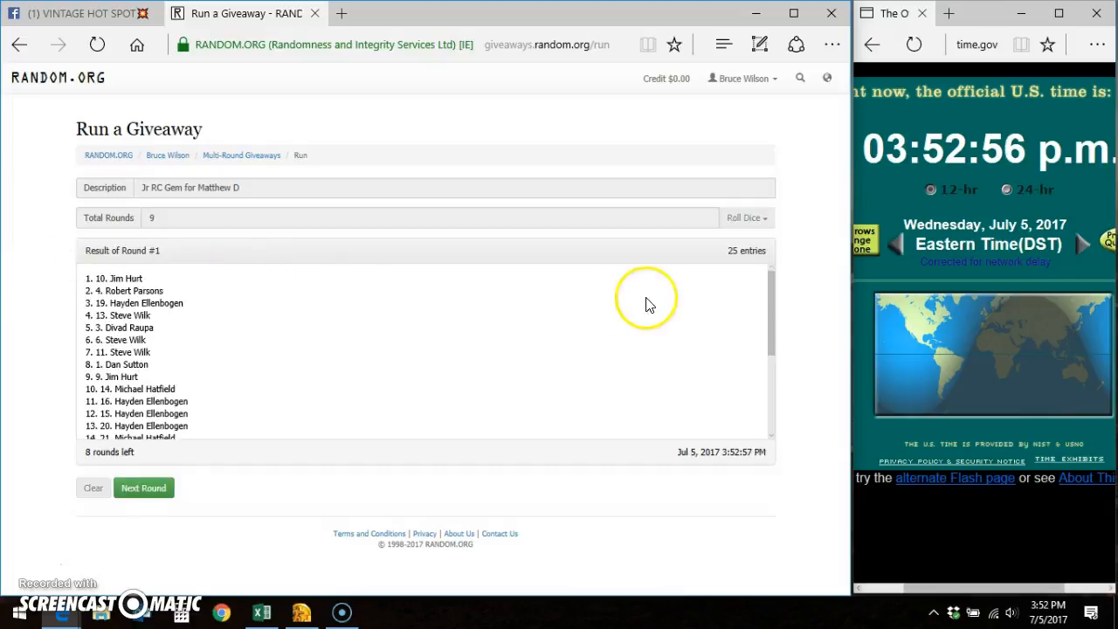
{"action": "left_click", "coordinate": [143, 487]}
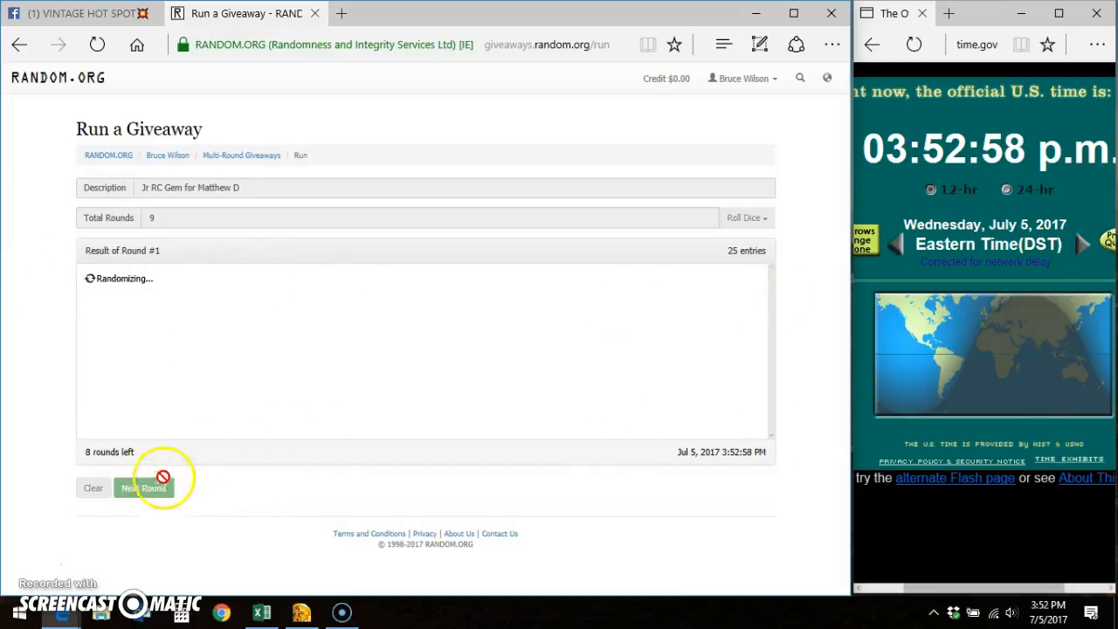
{"action": "left_click", "coordinate": [144, 487]}
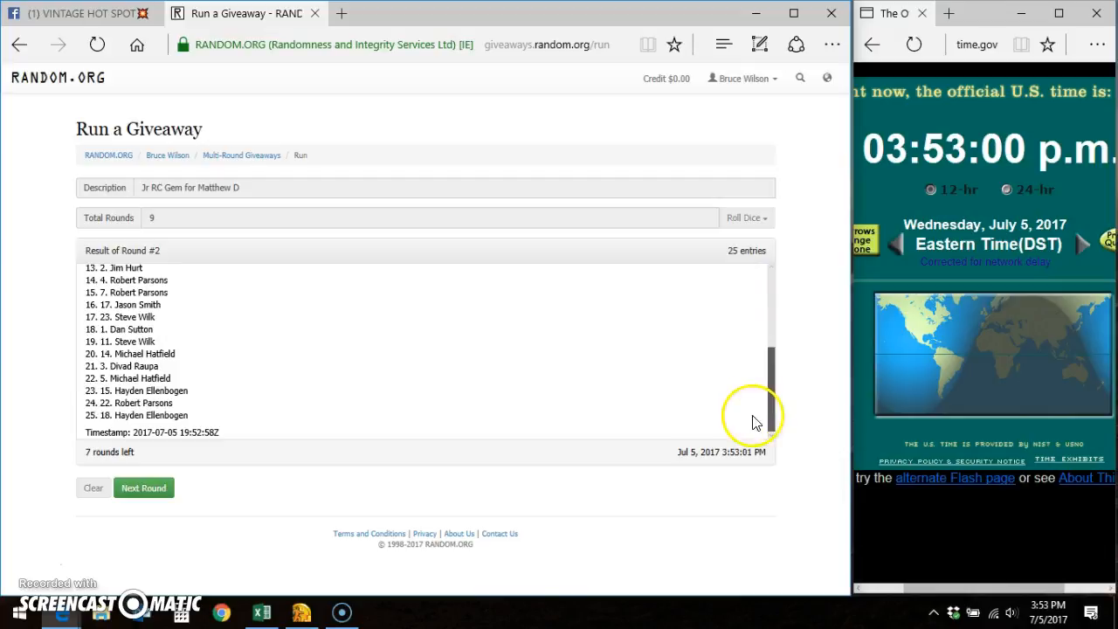
{"action": "left_click", "coordinate": [143, 488]}
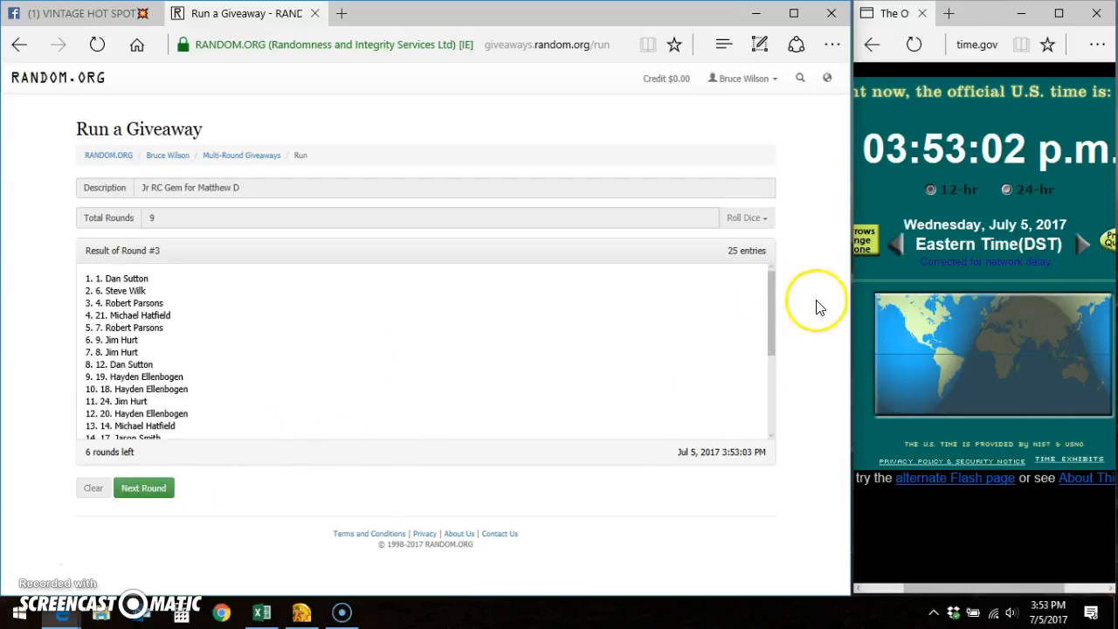
{"action": "left_click", "coordinate": [143, 487]}
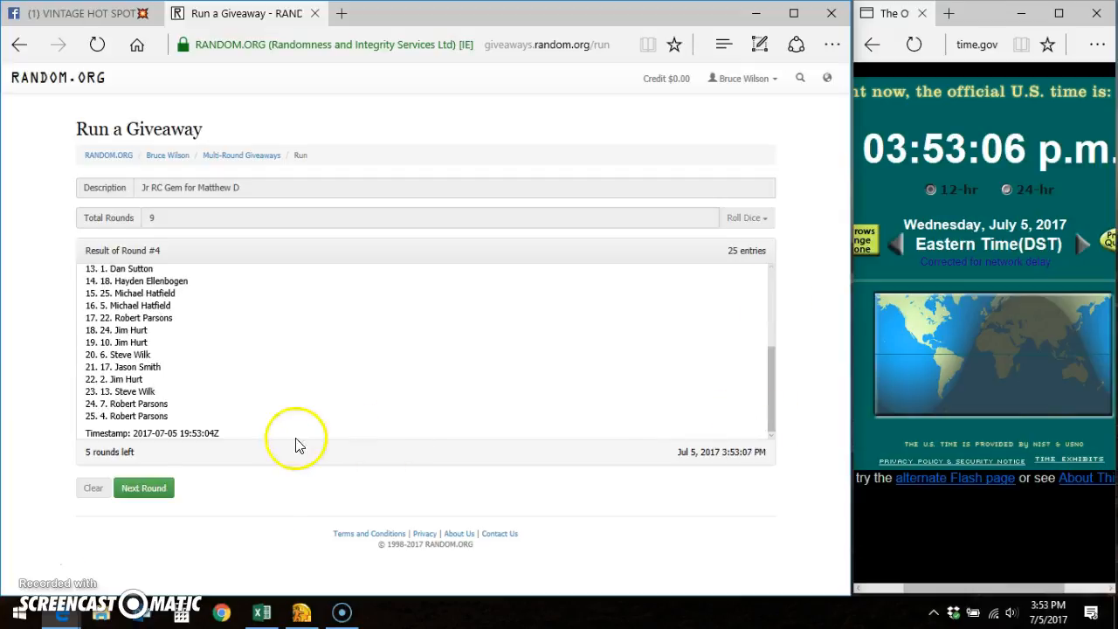
{"action": "left_click", "coordinate": [143, 487]}
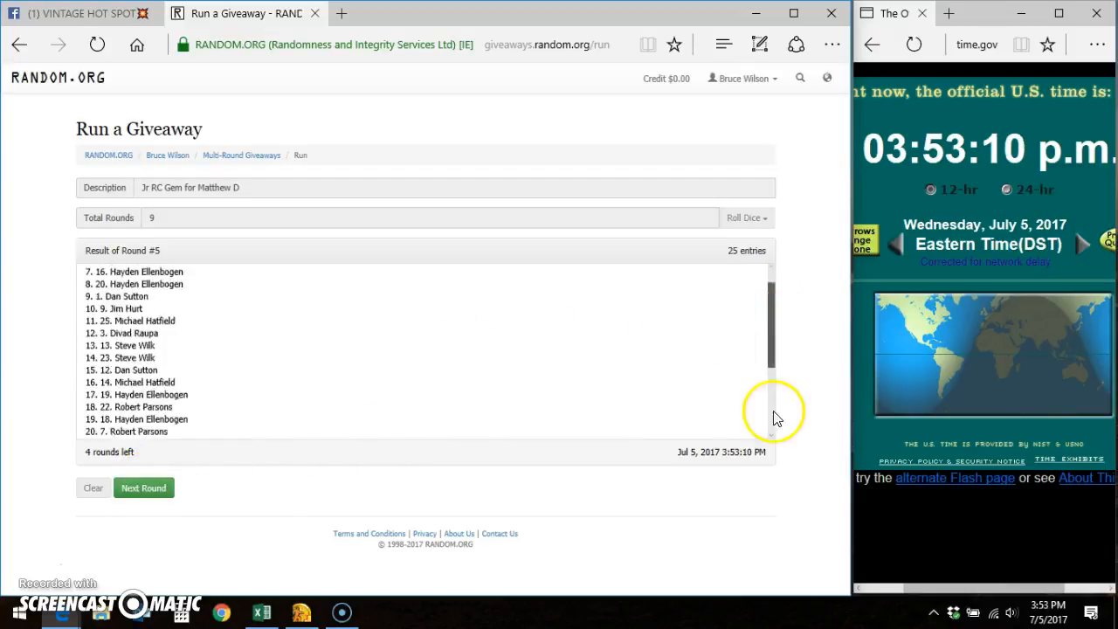
{"action": "left_click", "coordinate": [143, 487]}
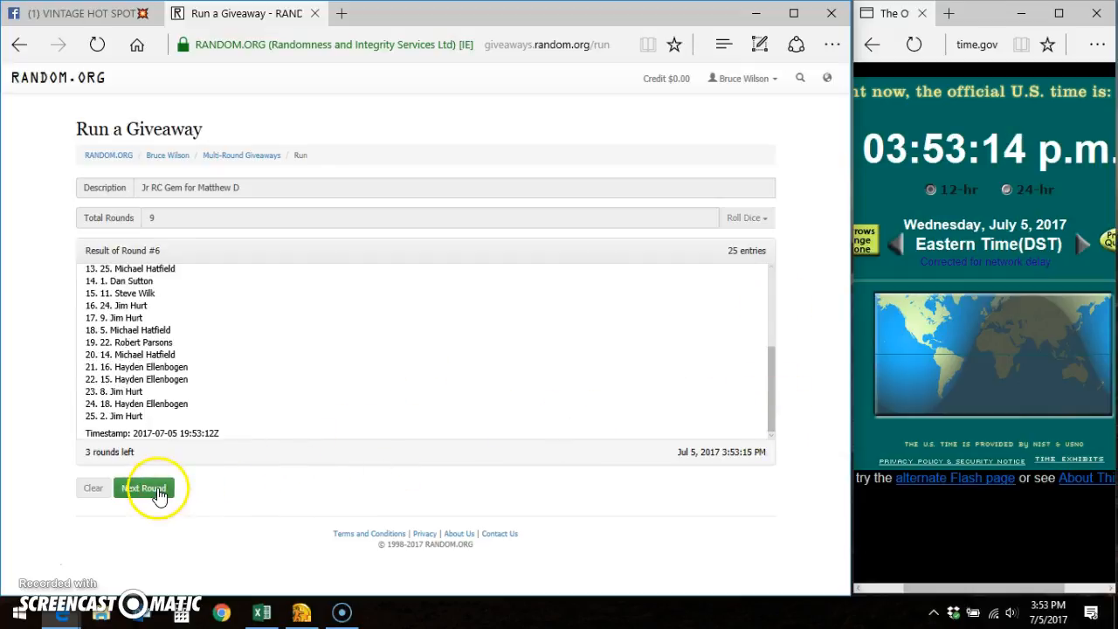
{"action": "left_click", "coordinate": [143, 487]}
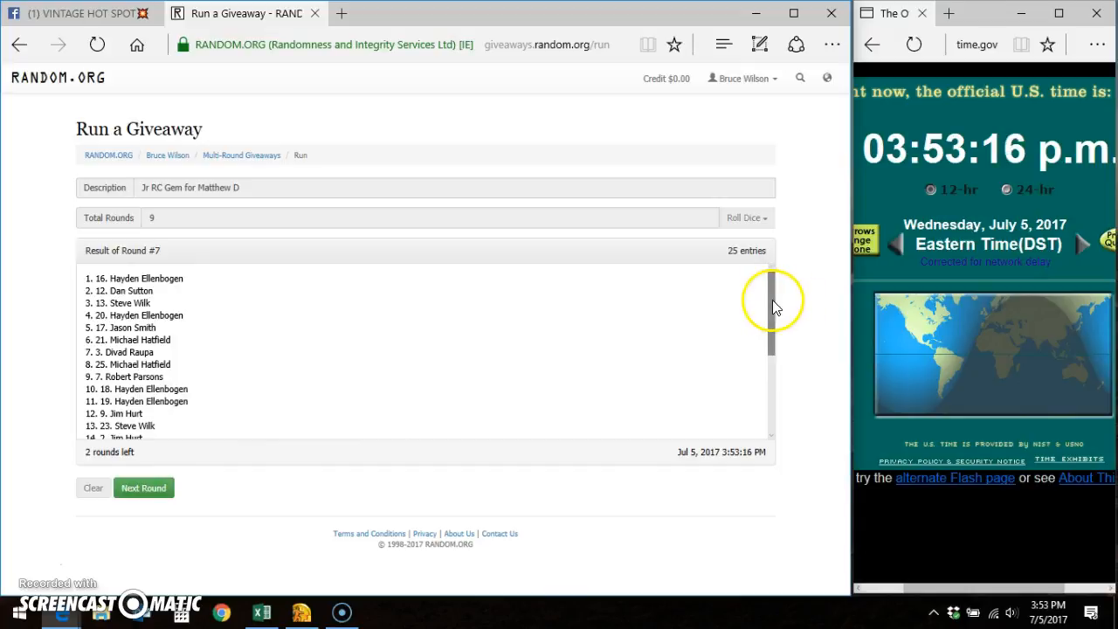
{"action": "left_click", "coordinate": [143, 487]}
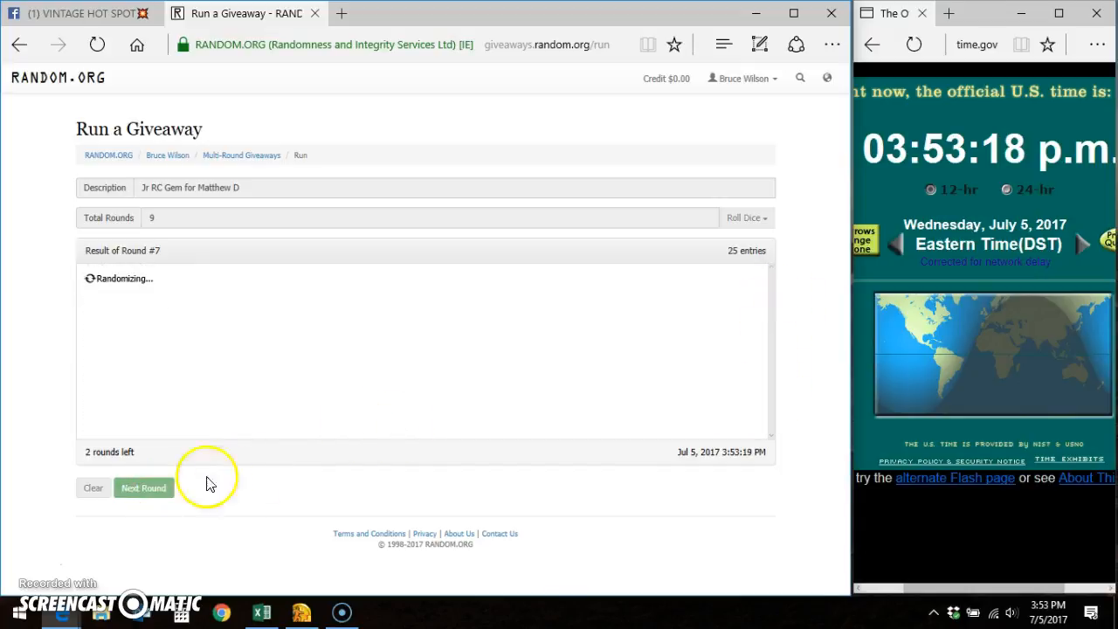
{"action": "left_click", "coordinate": [143, 487]}
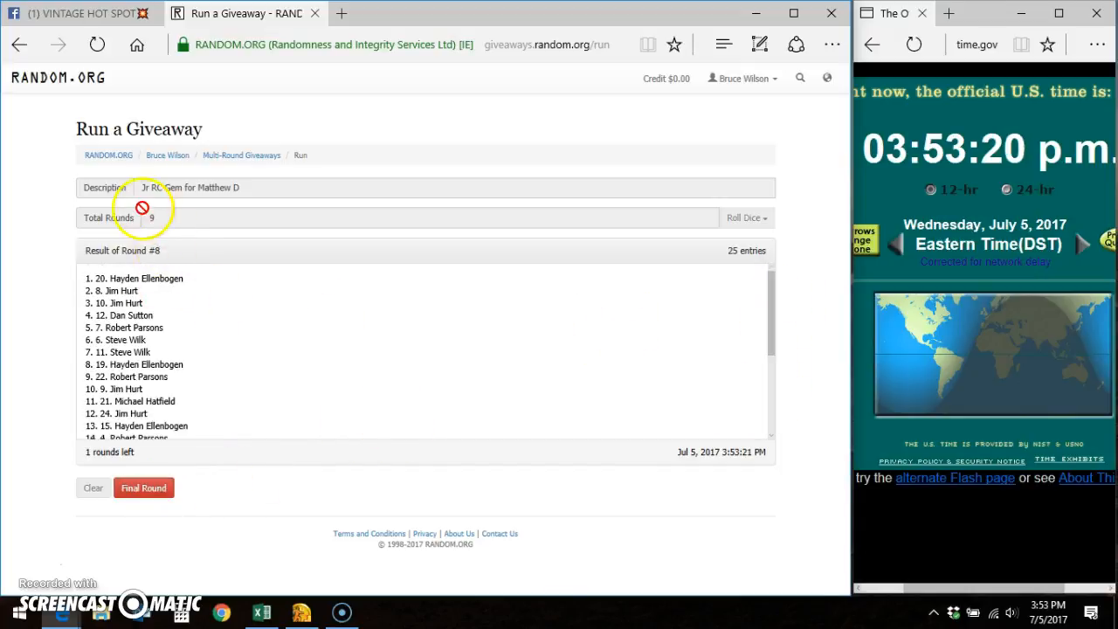
{"action": "scroll", "scroll_direction": "down", "scroll_amount": 3}
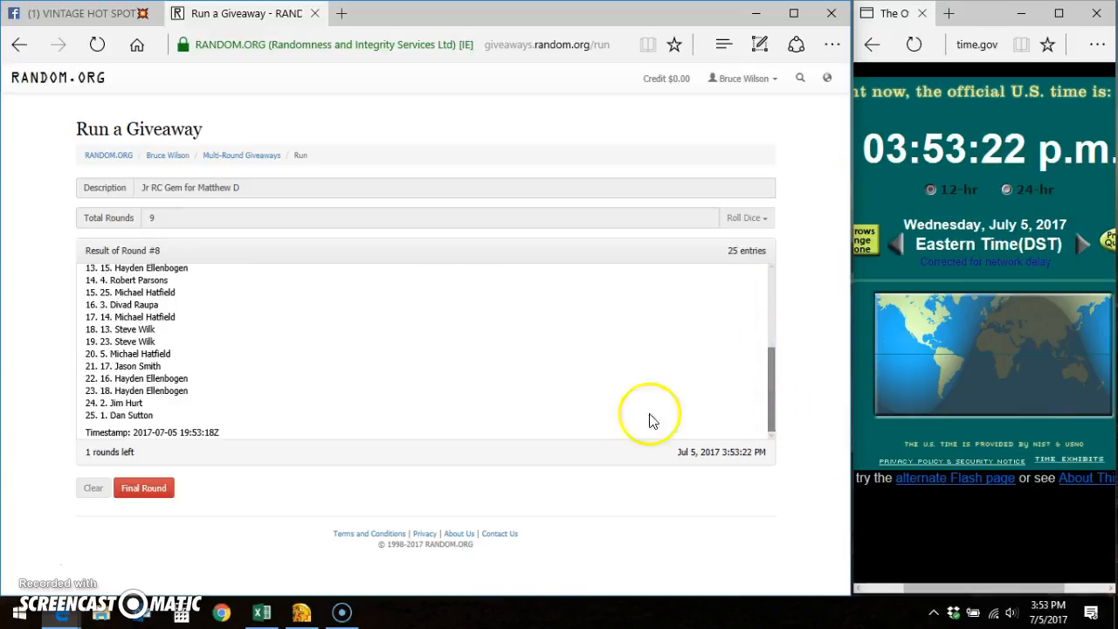
Run final round 9, view the winner and verification code, then return to the Facebook post
{"action": "left_click", "coordinate": [144, 487]}
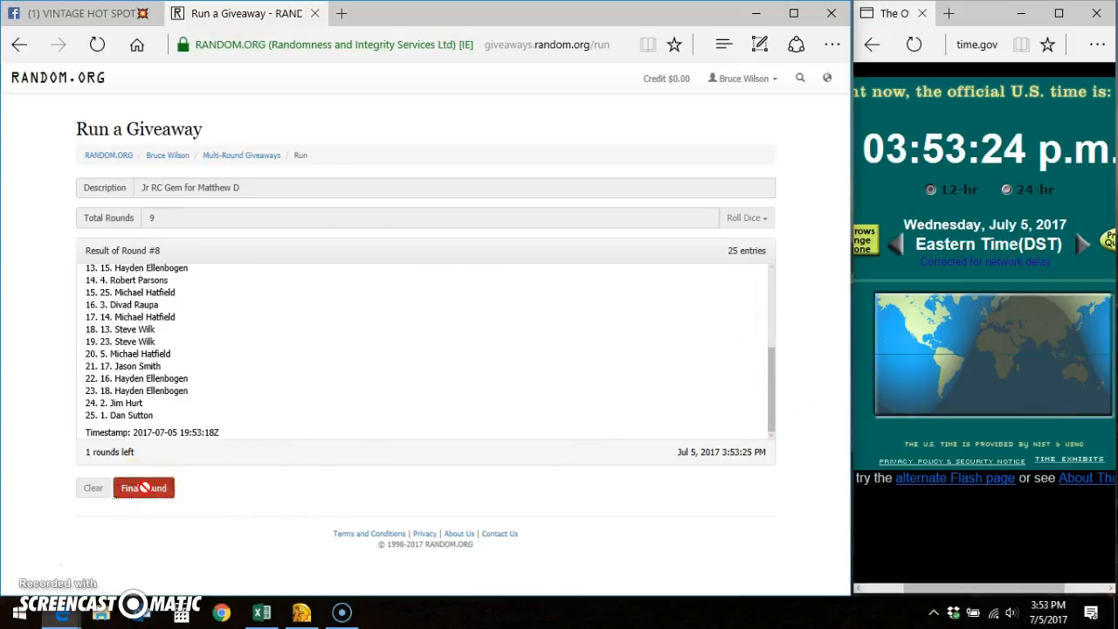
{"action": "left_click", "coordinate": [143, 487]}
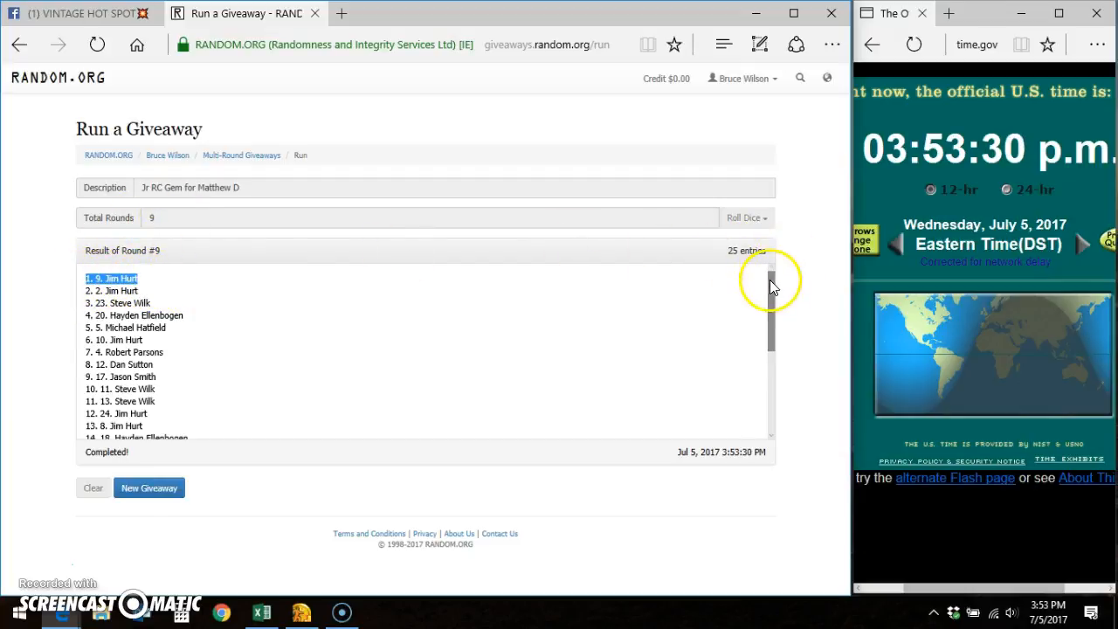
{"action": "scroll", "scroll_direction": "down", "scroll_amount": 3}
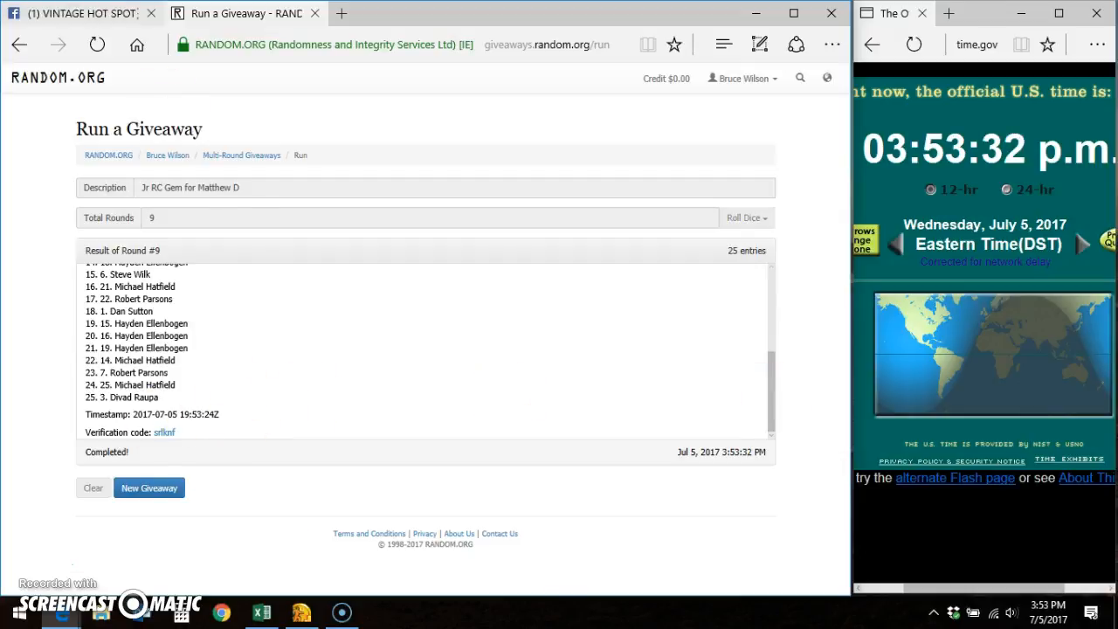
{"action": "left_click", "coordinate": [83, 13]}
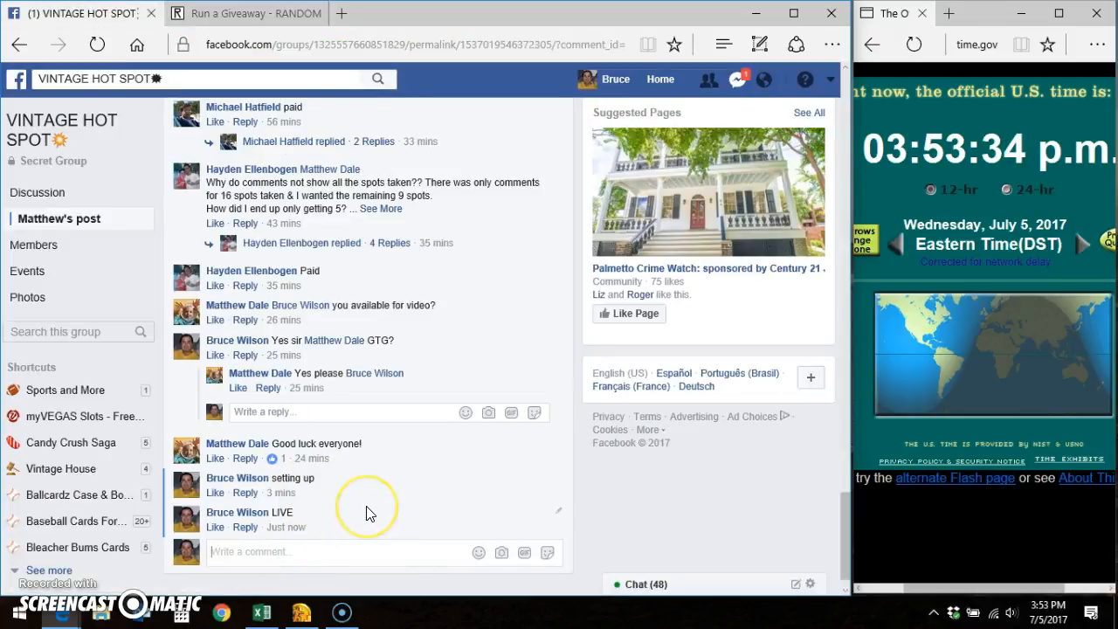